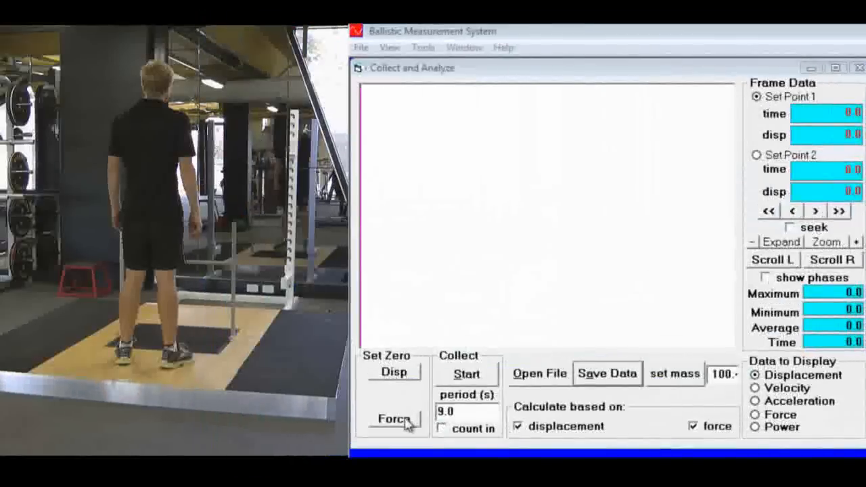
# Step: Zero the force reading and untick displacement so results calculate from force only
pyautogui.click(465, 374)
pyautogui.write('15')
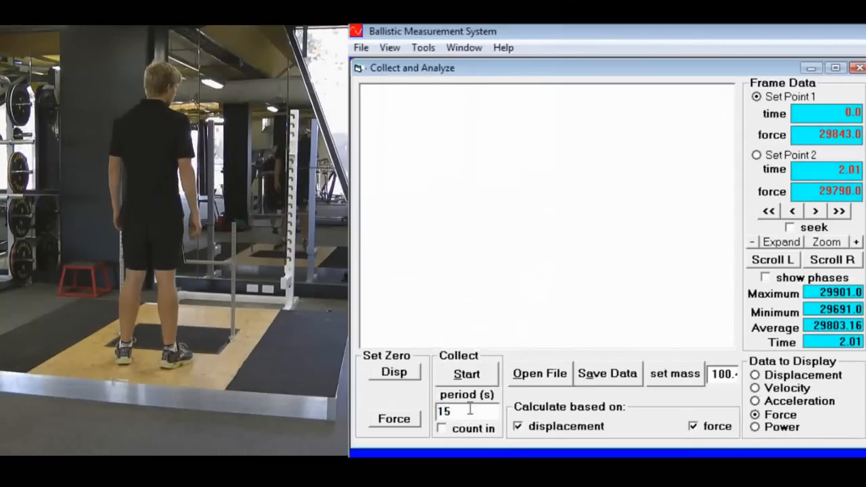
pyautogui.moveTo(521, 444)
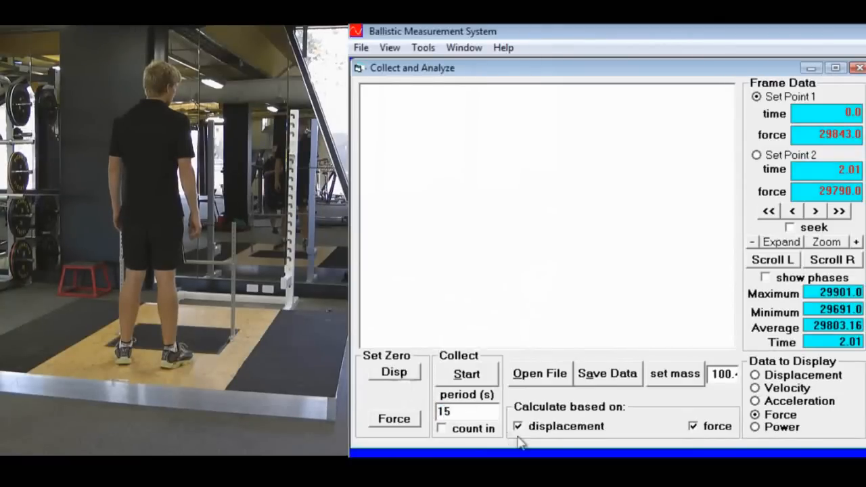
pyautogui.click(518, 426)
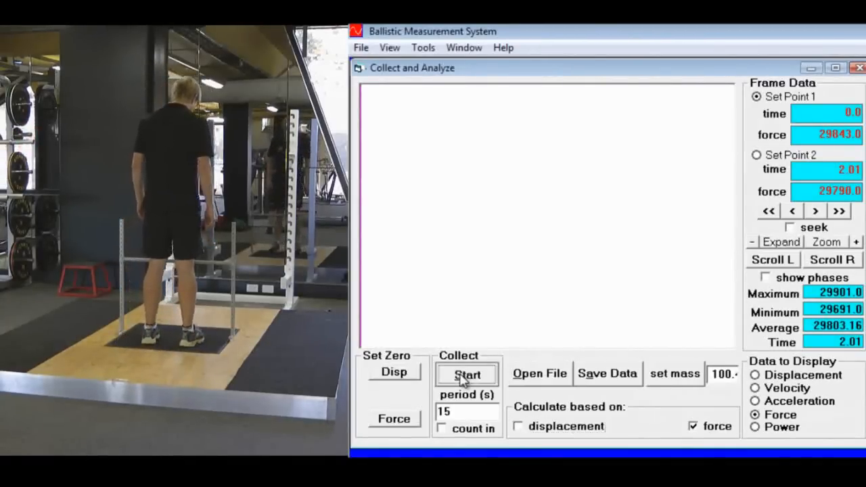
# Step: Start the 15-second collection to capture the pull's baseline, plateau and drop
pyautogui.click(465, 374)
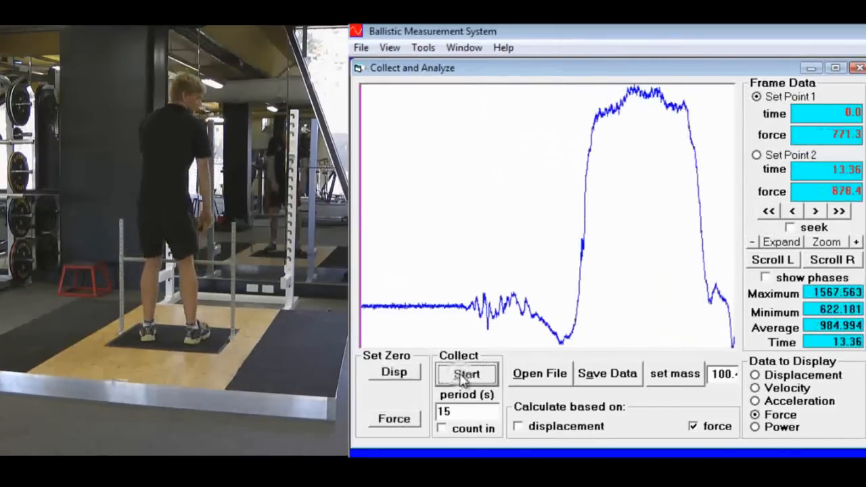
pyautogui.moveTo(449, 326)
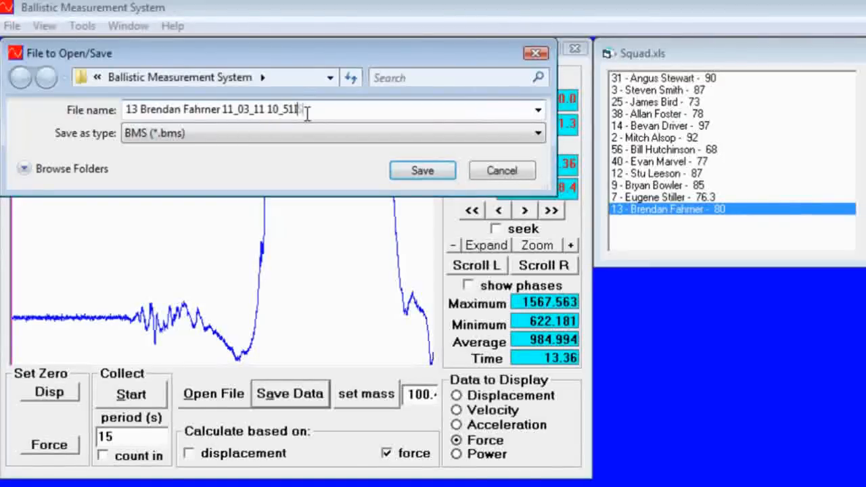
# Step: Append 'ISOpull' to the file name and save the trace as a .bms file
pyautogui.write('ISO')
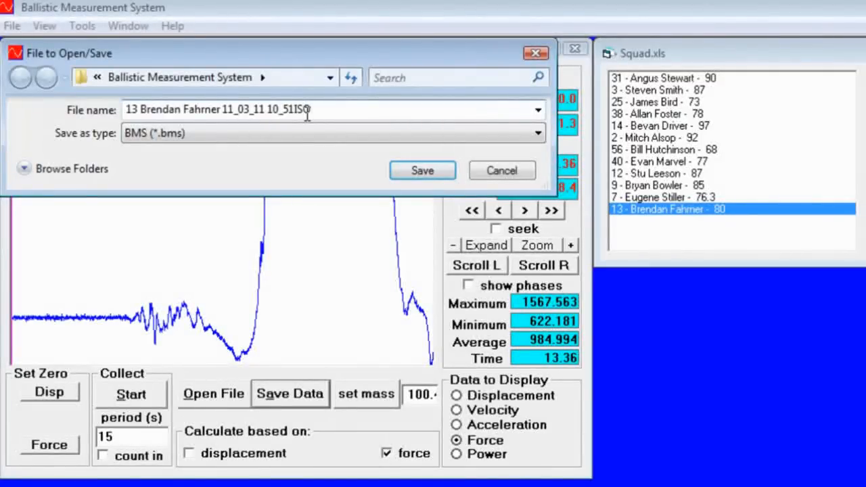
pyautogui.write('pull')
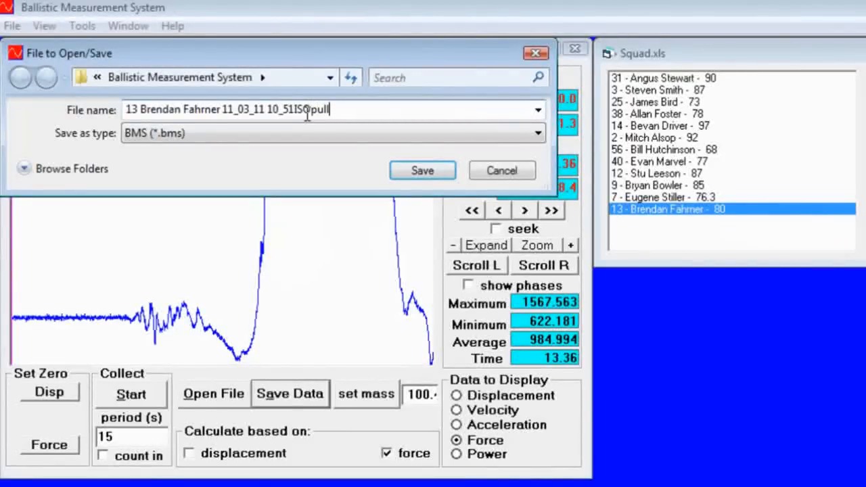
pyautogui.moveTo(422, 171)
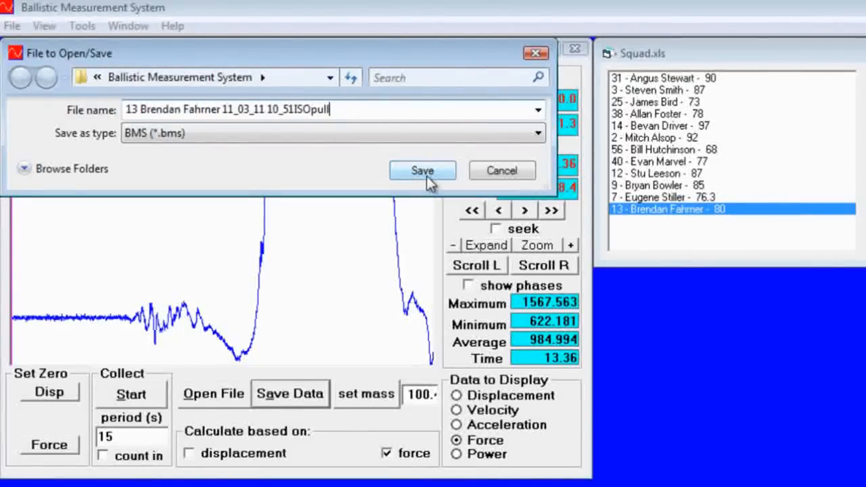
pyautogui.click(423, 171)
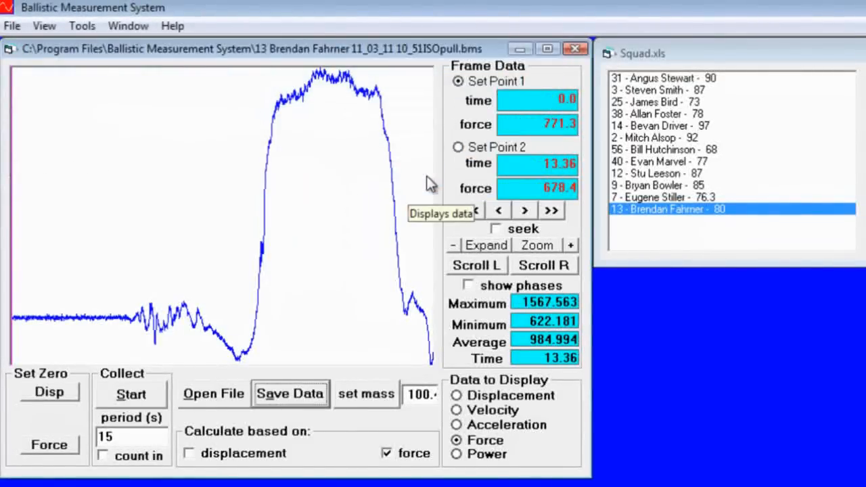